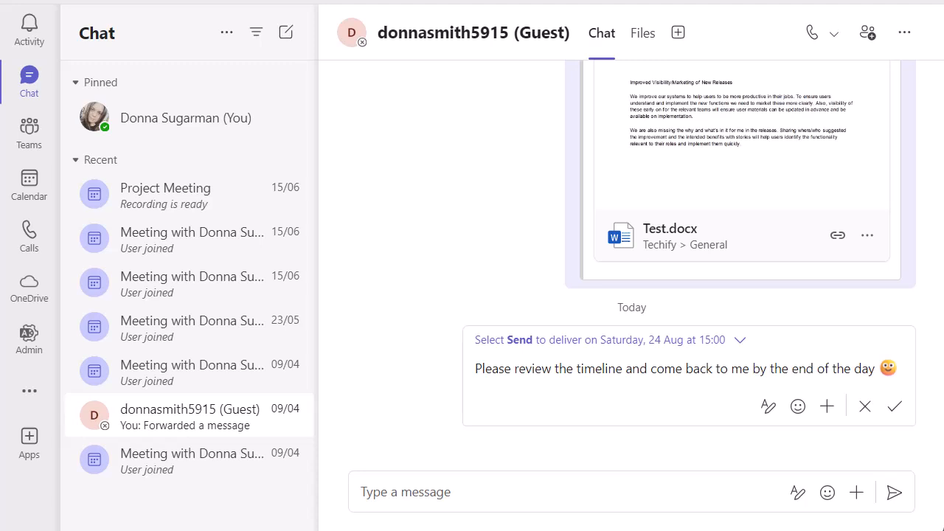
- Show the list of additional Teams apps from the left app bar
click(29, 442)
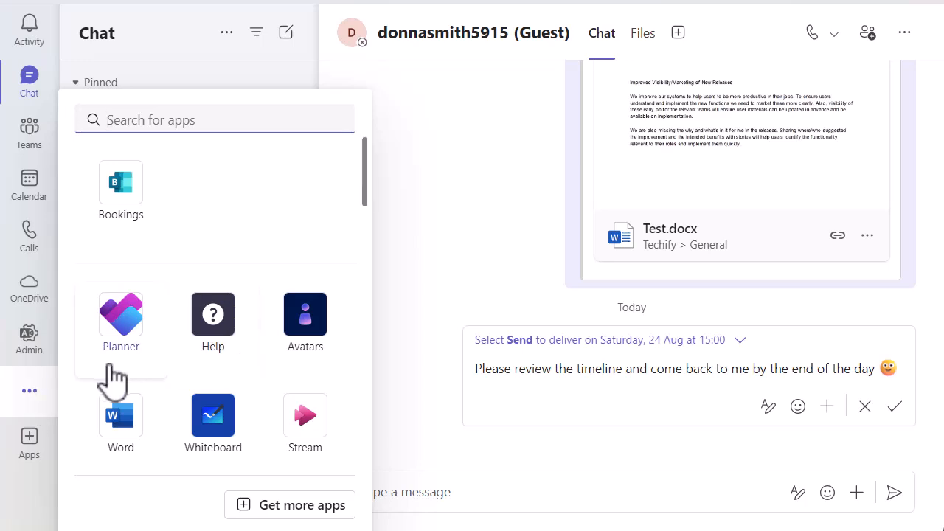
mouse_move(133, 332)
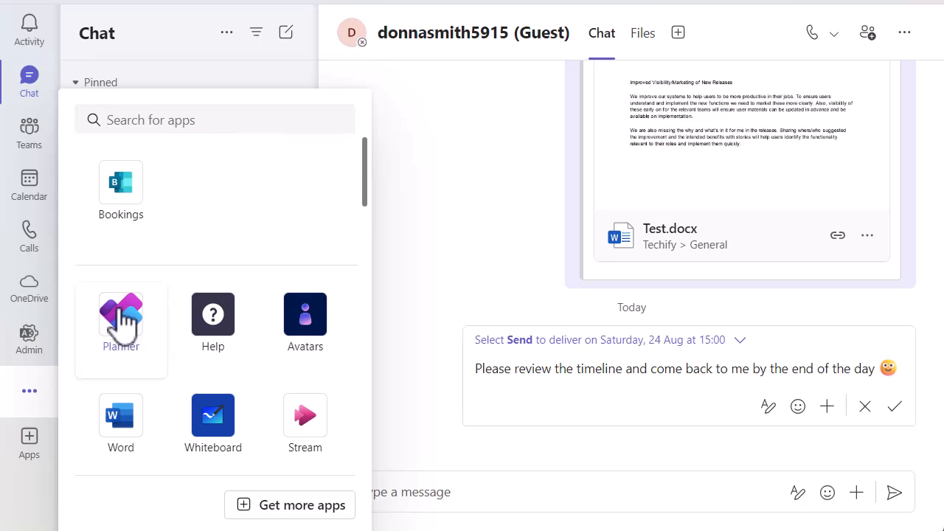
- Launch Planner at My Tasks and expand its navigation pane with My Plans
click(121, 321)
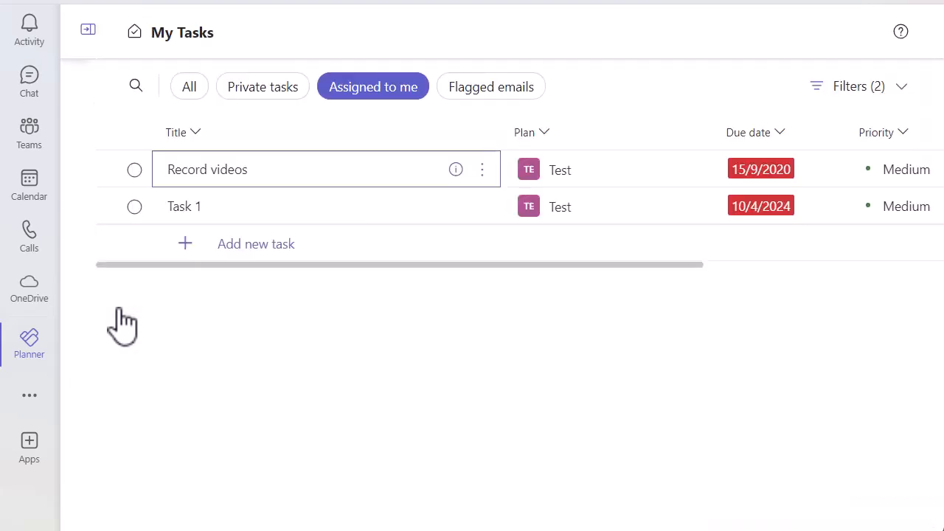
right_click(29, 342)
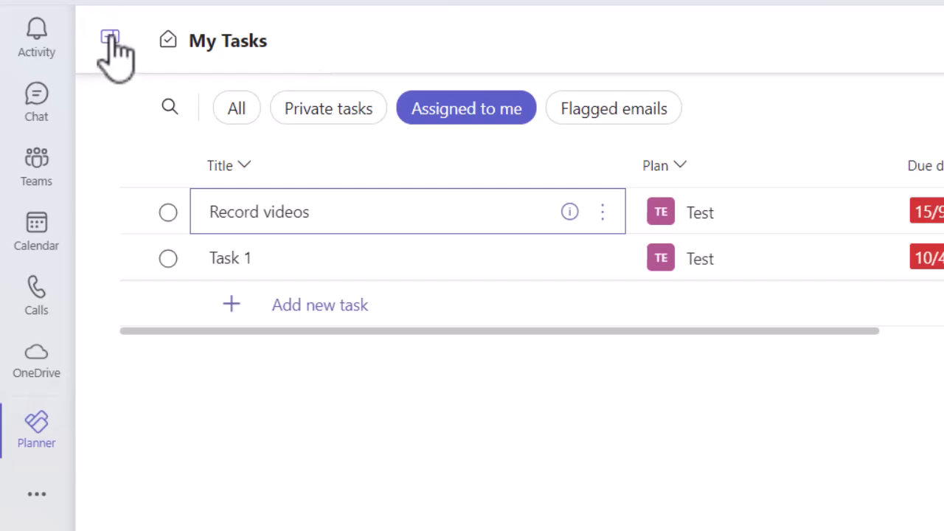
click(109, 37)
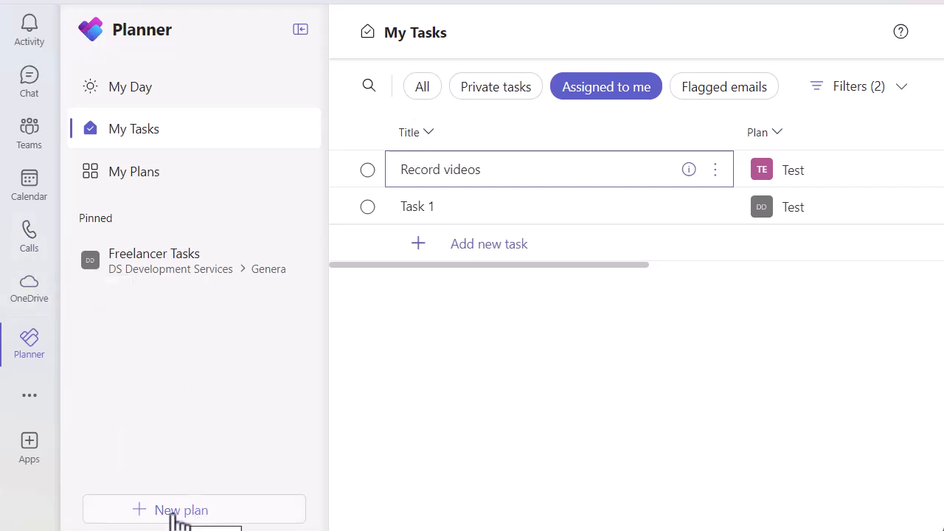
- Start a new plan and browse the Basic and template choices
click(181, 510)
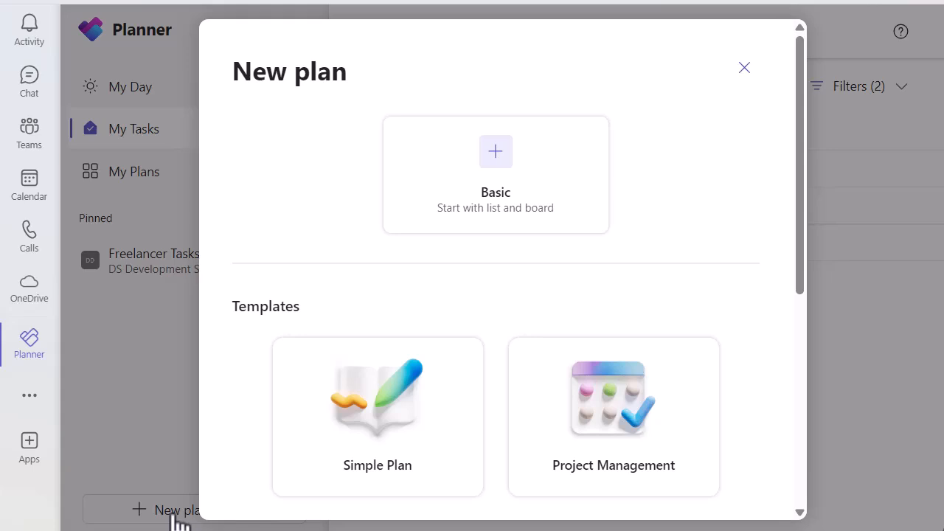
mouse_move(310, 479)
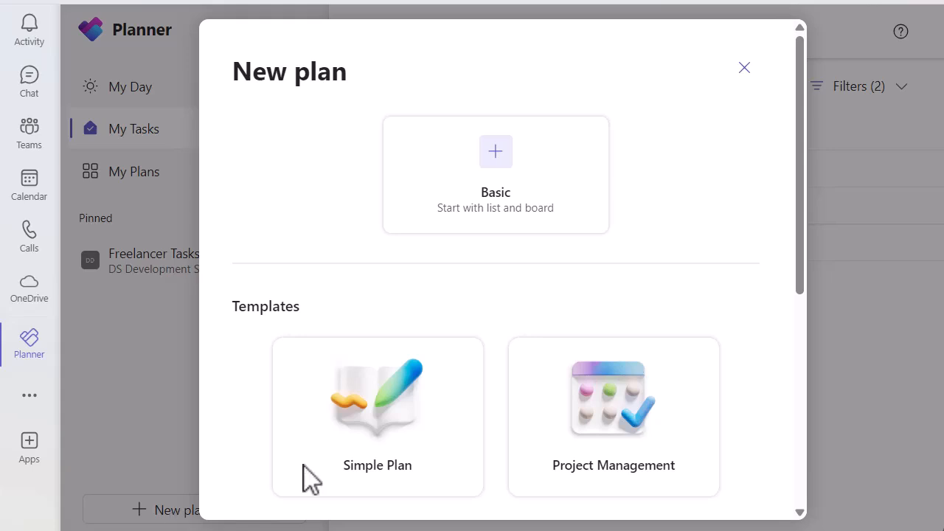
scroll(down, 3)
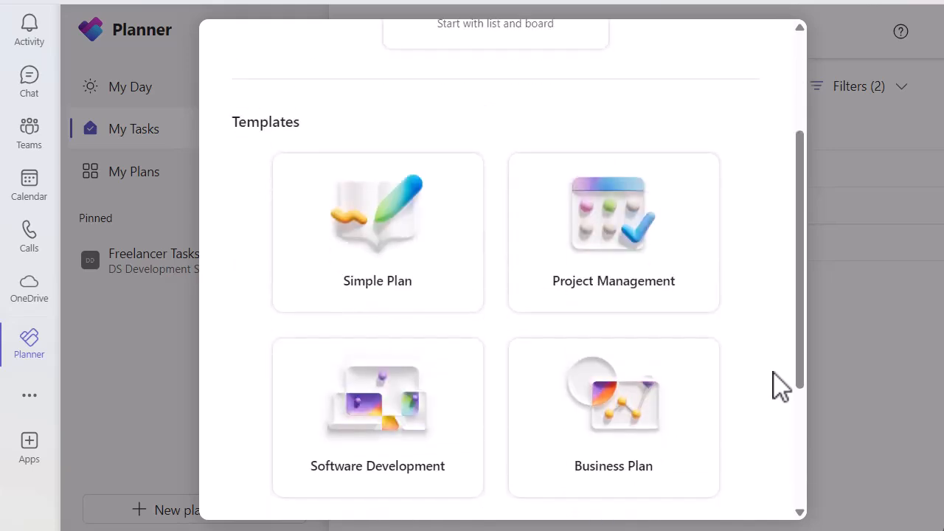
scroll(down, 3)
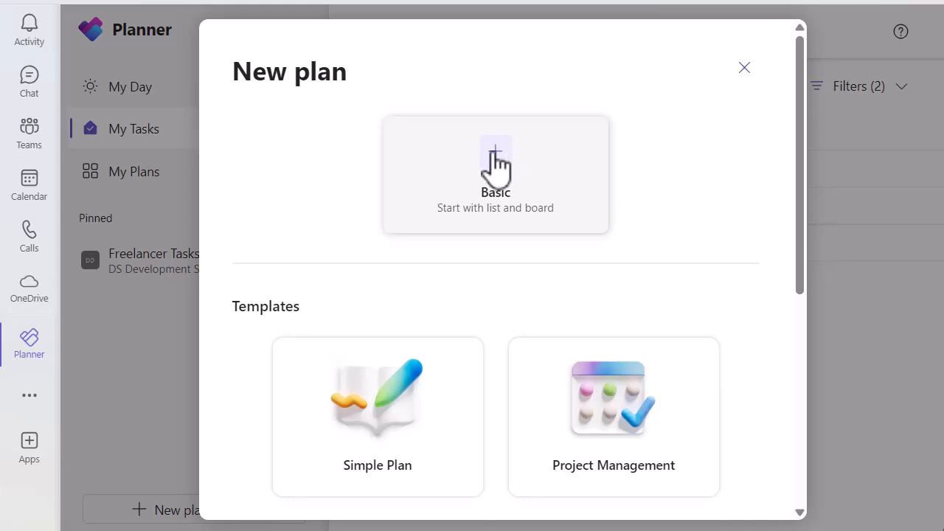
- Choose a basic plan from scratch and name it 'Career Development Plan'
click(496, 174)
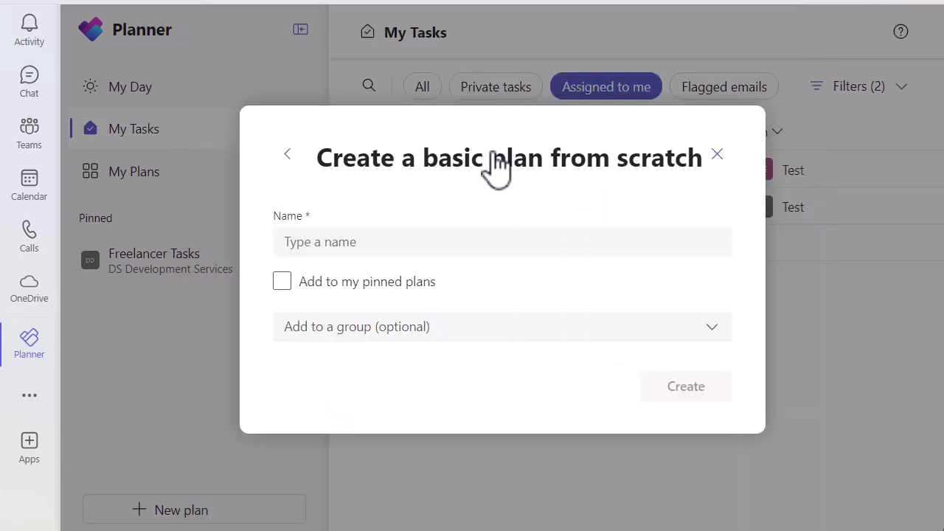
mouse_move(499, 165)
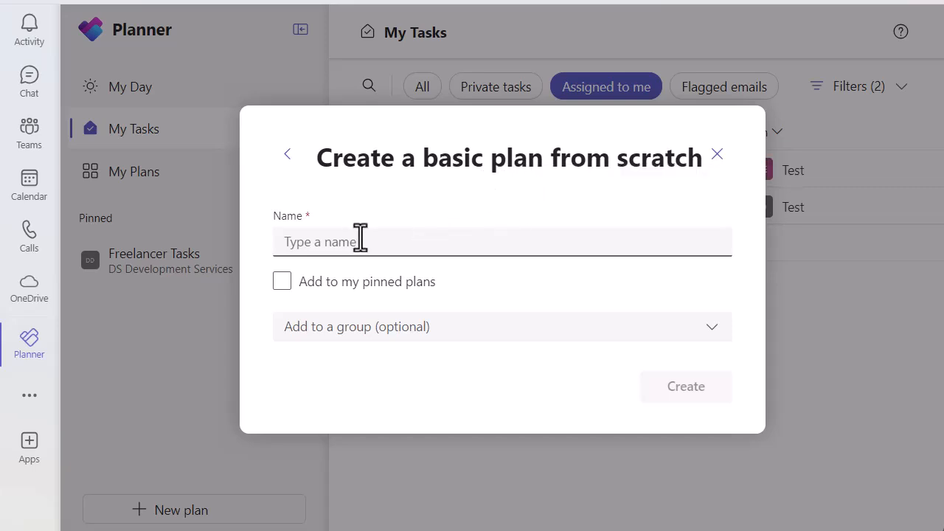
text(Career Development Plan)
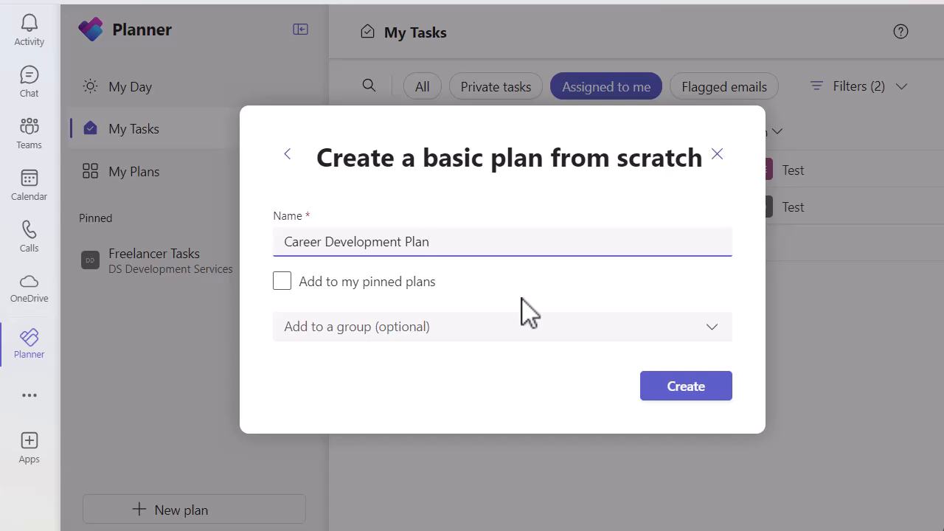
click(428, 242)
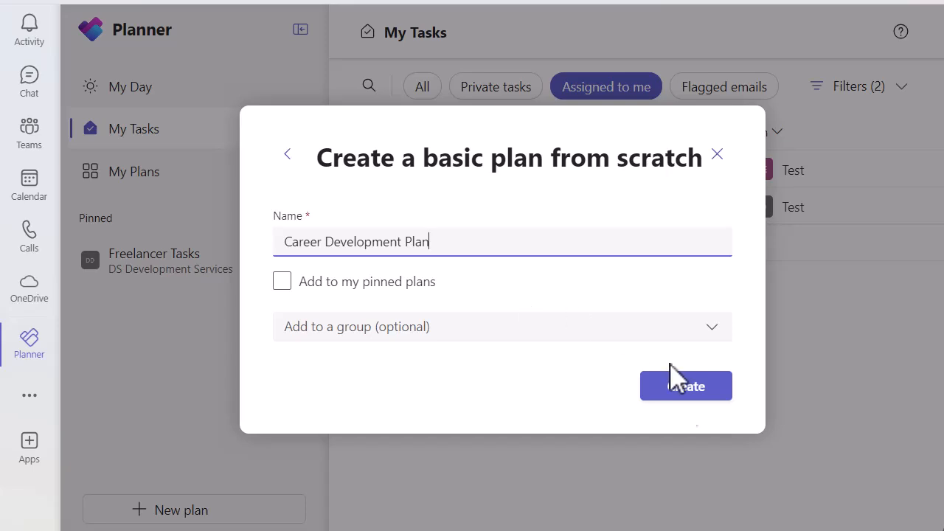
- Create the private Career Development Plan and return to the My Plans list
click(685, 385)
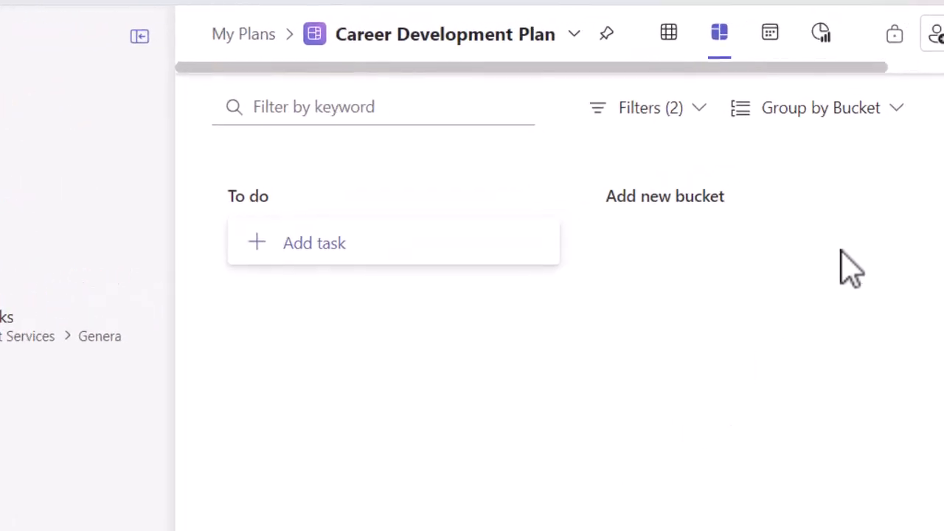
mouse_move(906, 73)
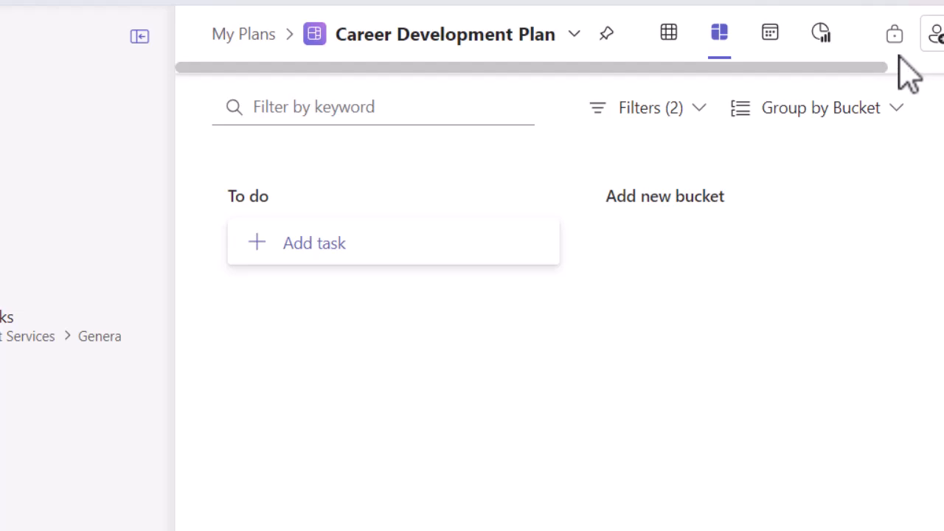
mouse_move(893, 33)
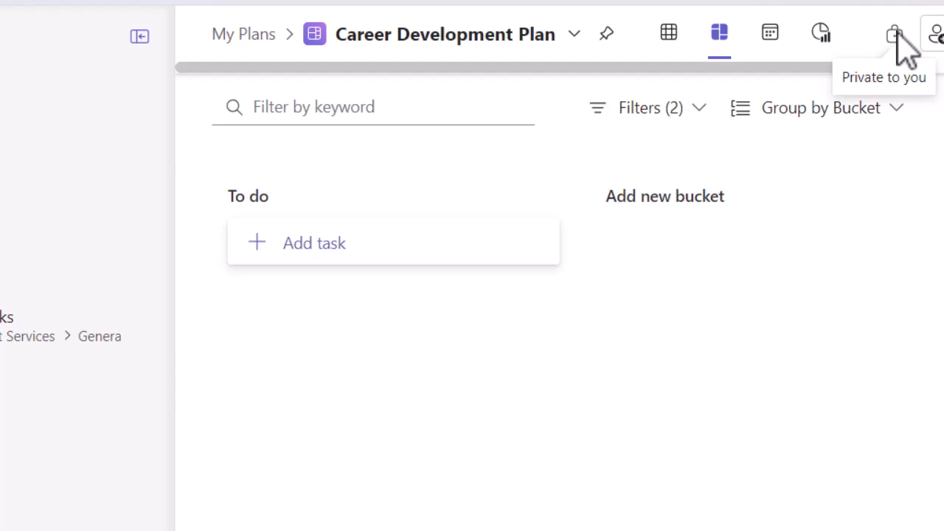
click(138, 35)
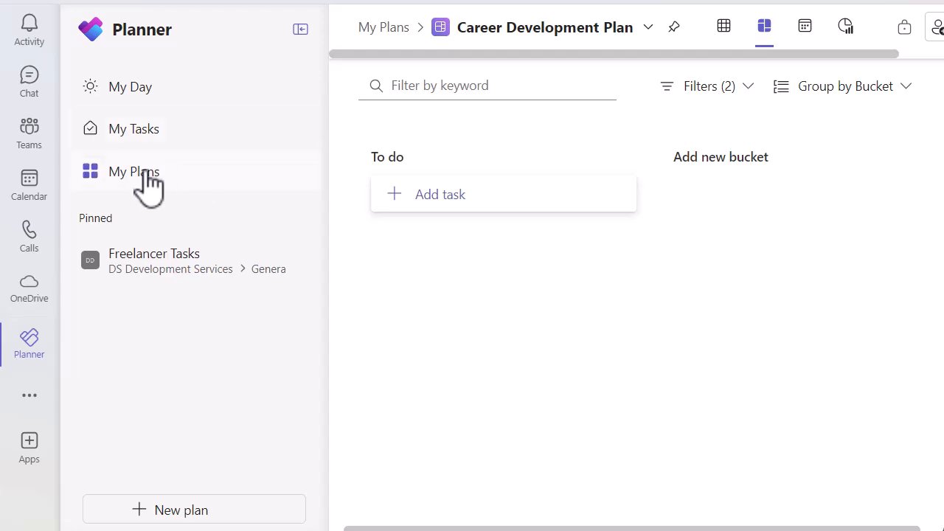
mouse_move(134, 171)
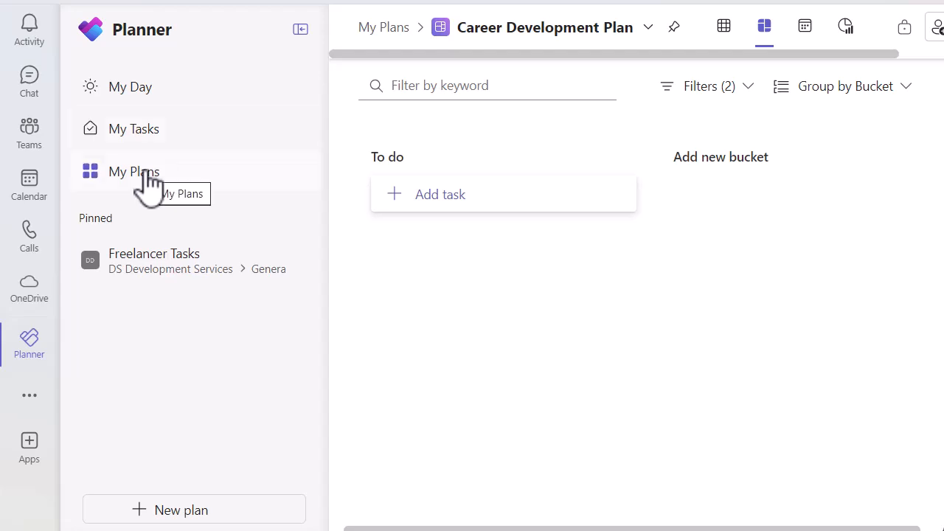
click(134, 171)
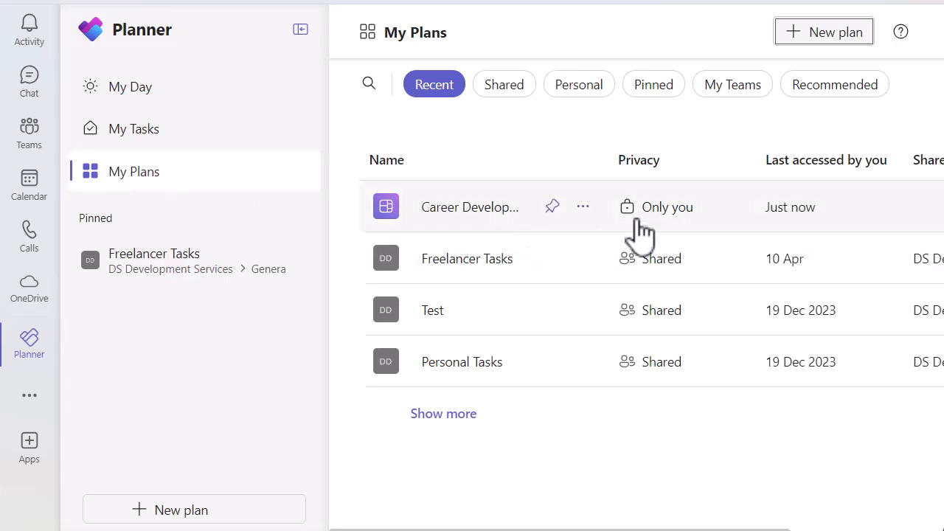
mouse_move(663, 239)
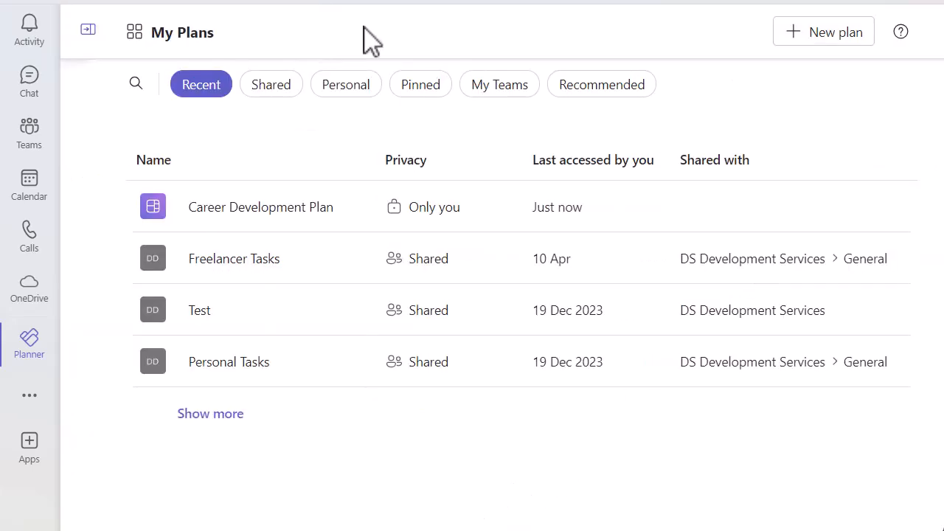
mouse_move(755, 228)
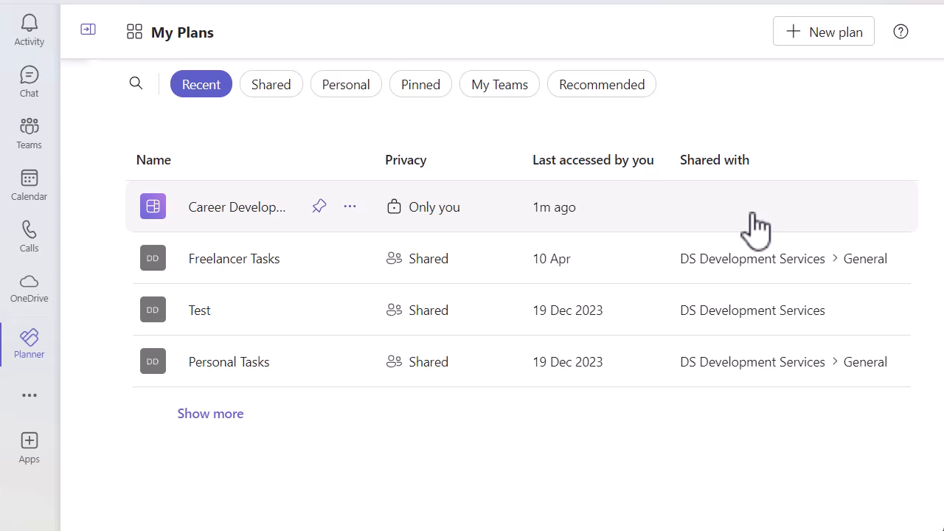
- Select the Career Development Plan row, shown as private to Only you
click(238, 206)
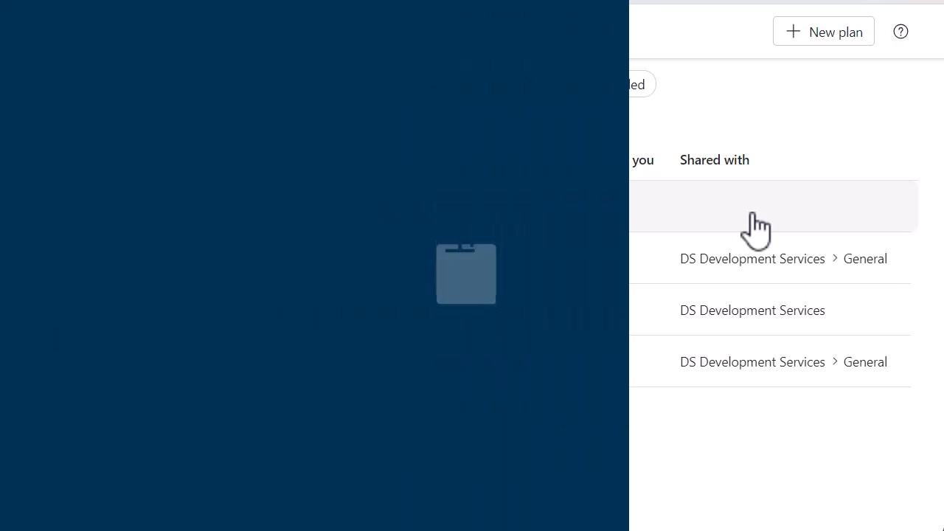